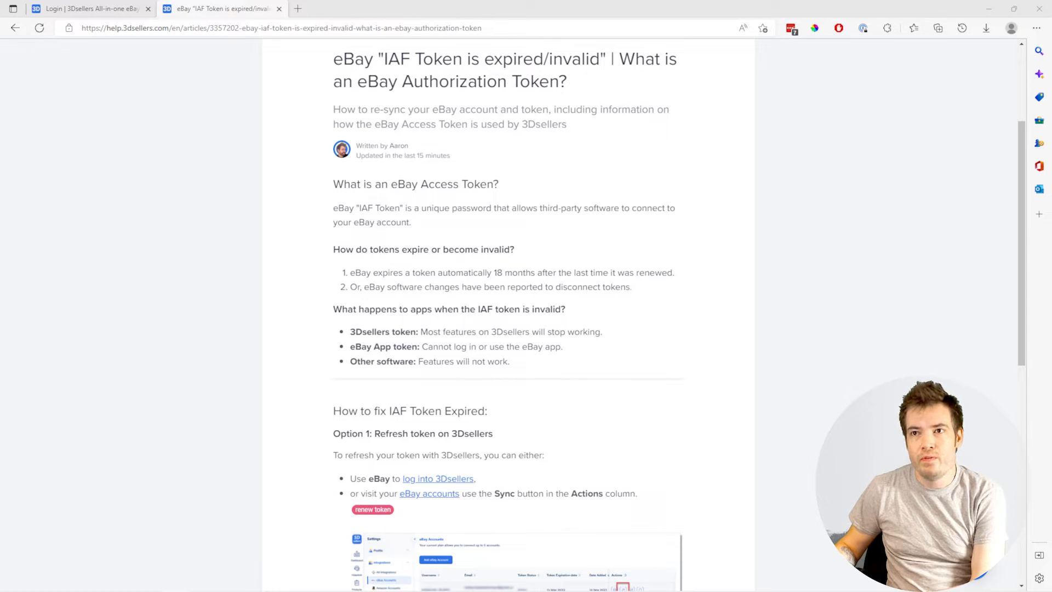
# Step: Follow the 'log into 3Dsellers' link under 'How to fix IAF Token Expired' to the login page
pyautogui.scroll(3)
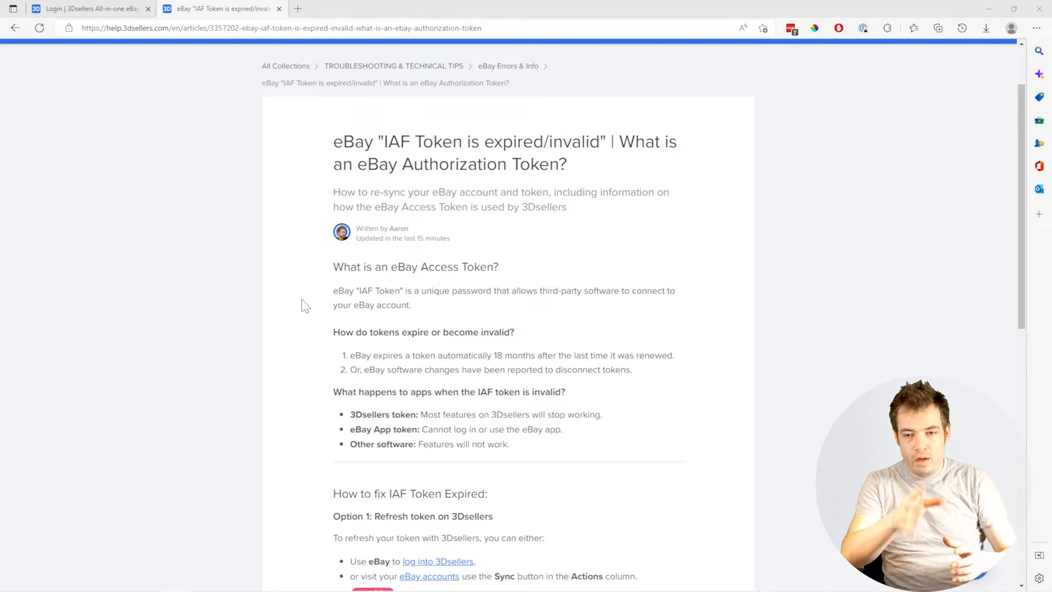
pyautogui.moveTo(287, 296)
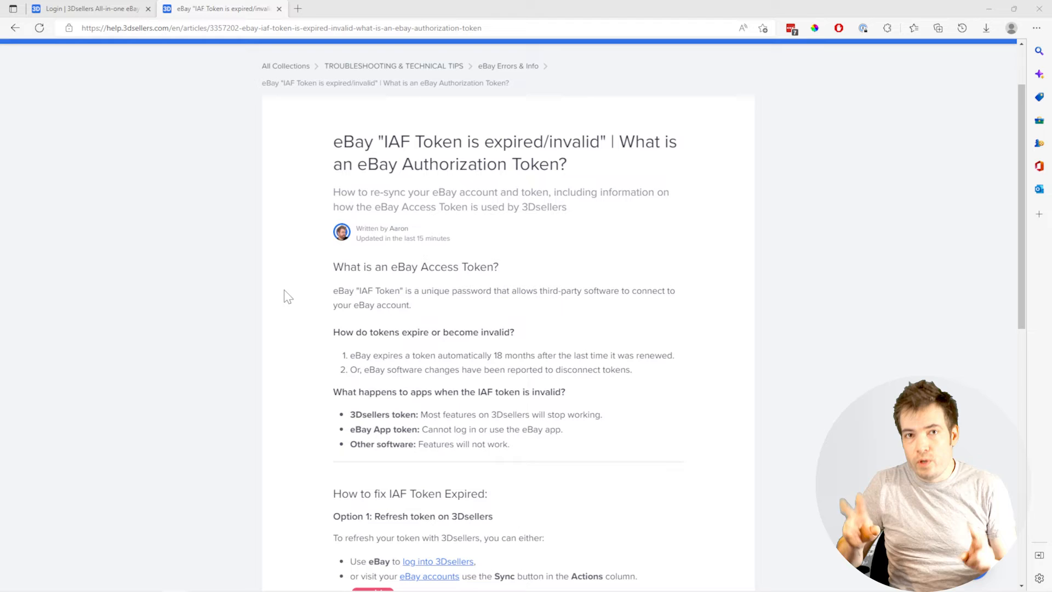
pyautogui.scroll(-3)
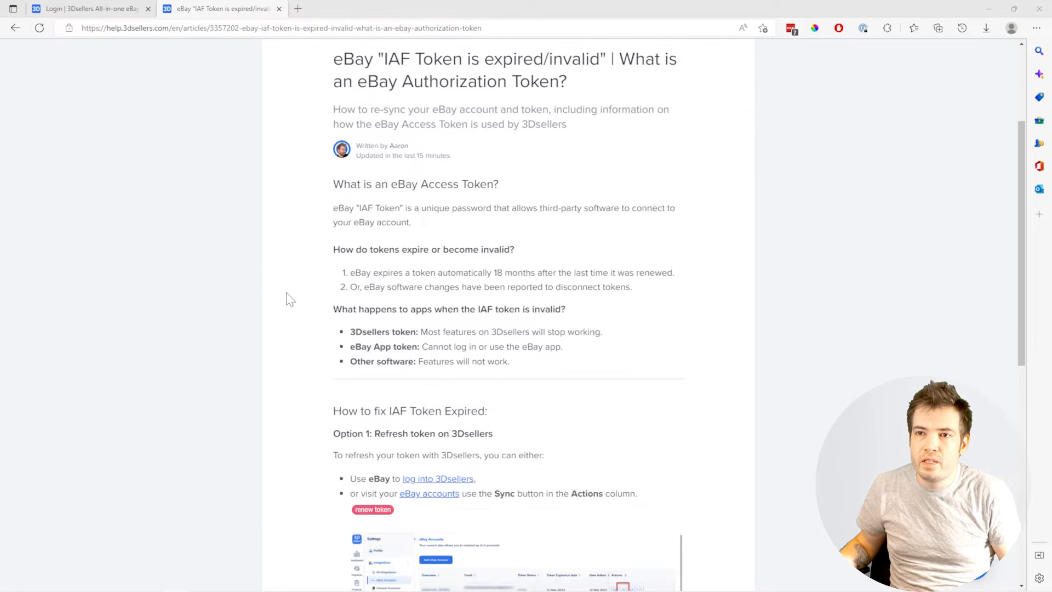
pyautogui.scroll(-3)
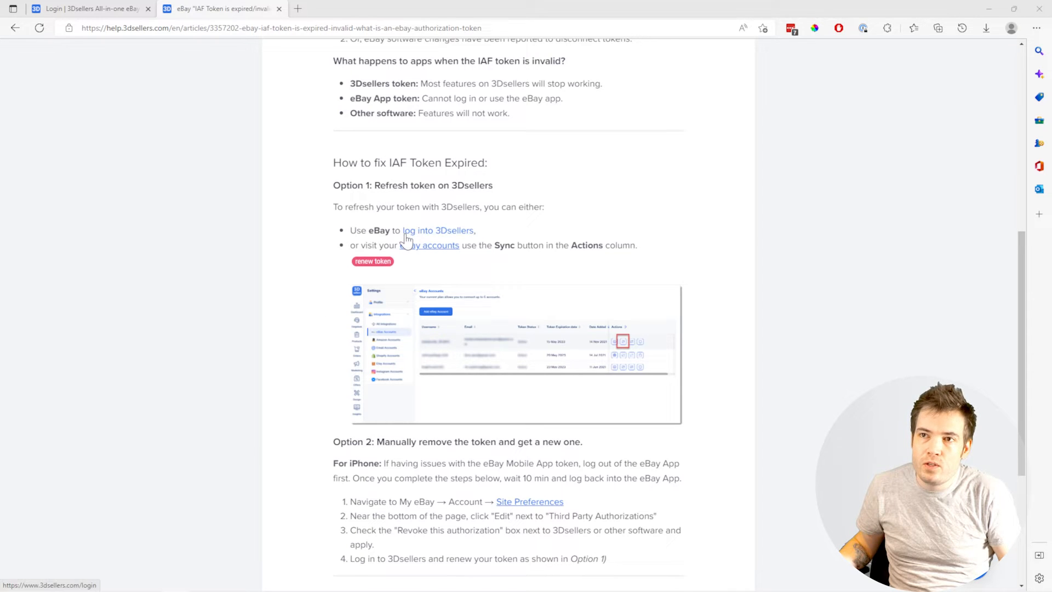
pyautogui.click(436, 231)
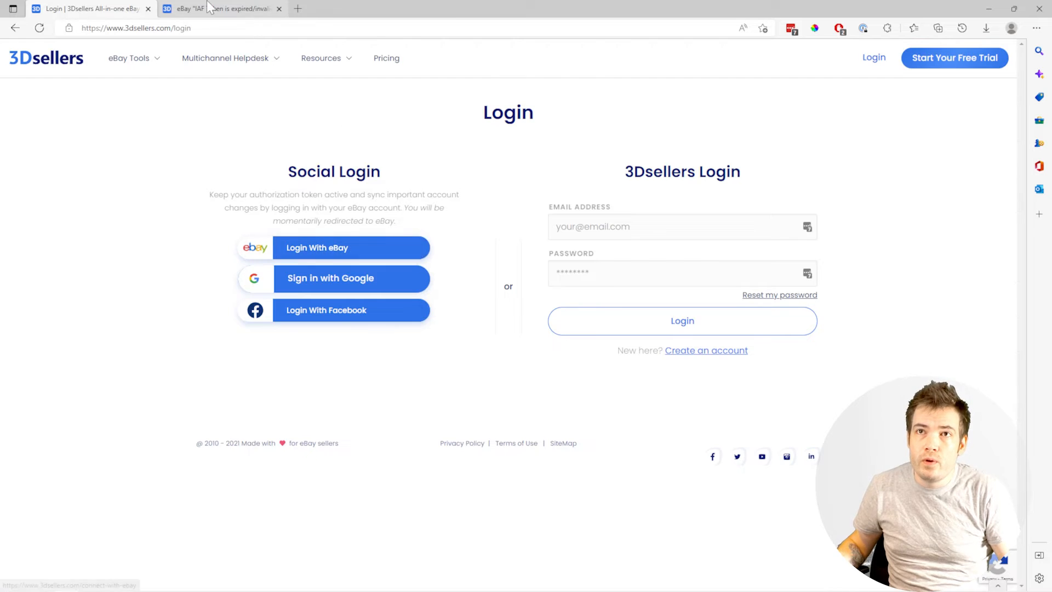
pyautogui.click(222, 9)
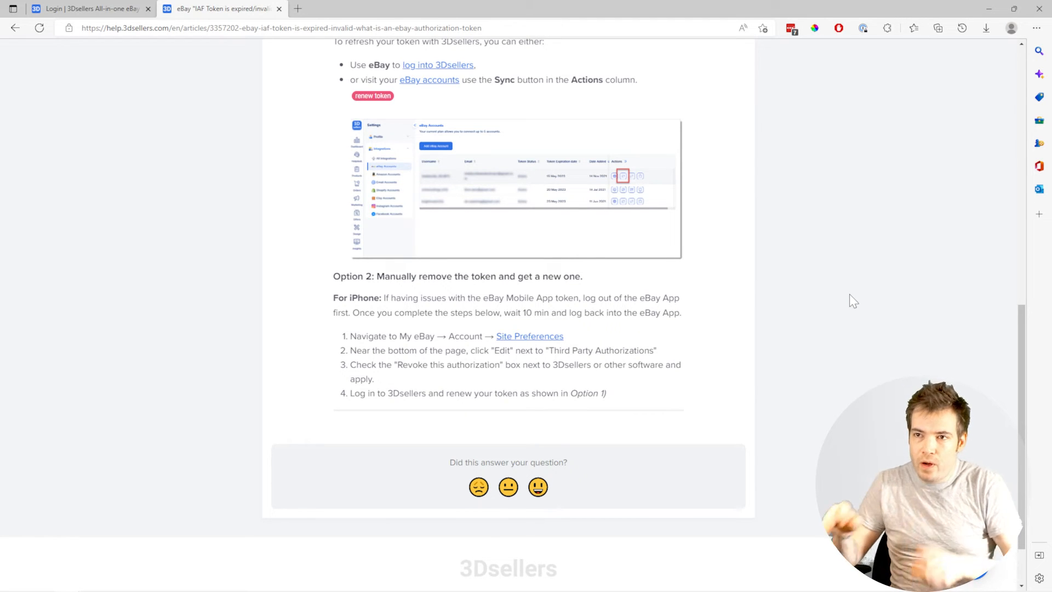
pyautogui.moveTo(348, 341)
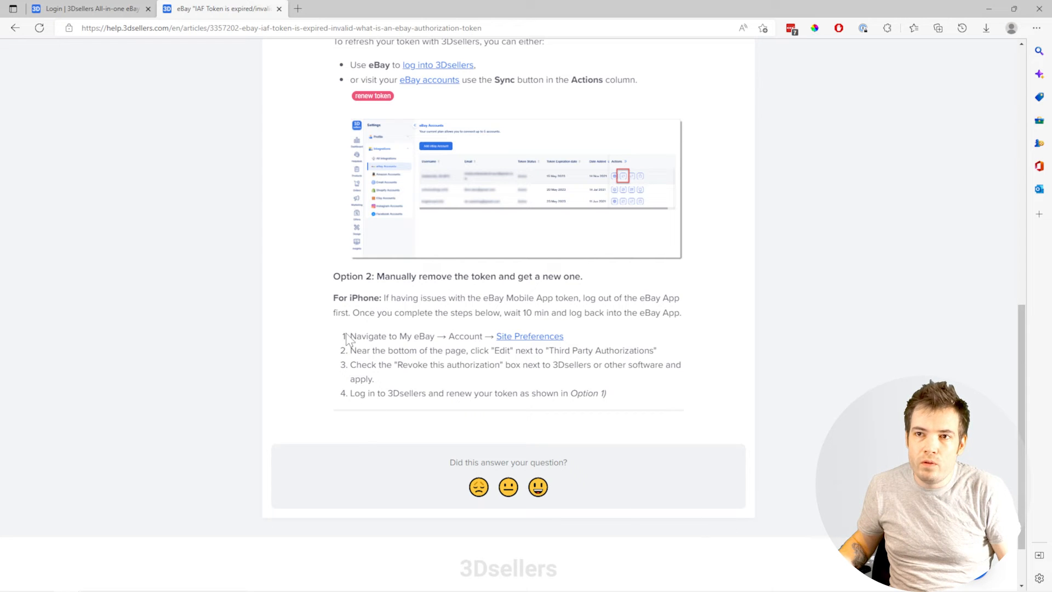
pyautogui.moveTo(343, 335); pyautogui.dragTo(607, 393)
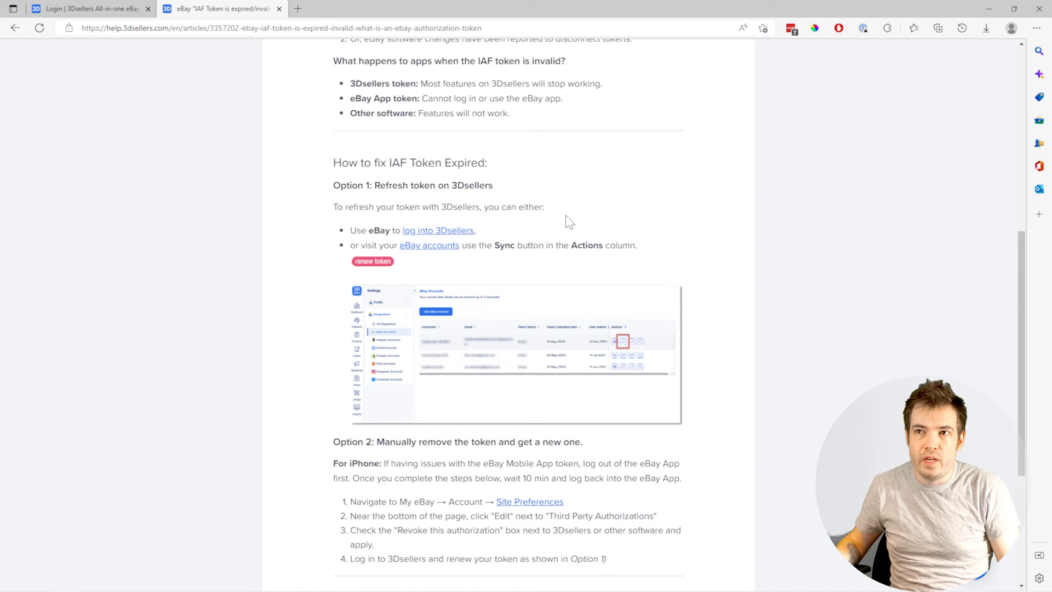
pyautogui.scroll(-3)
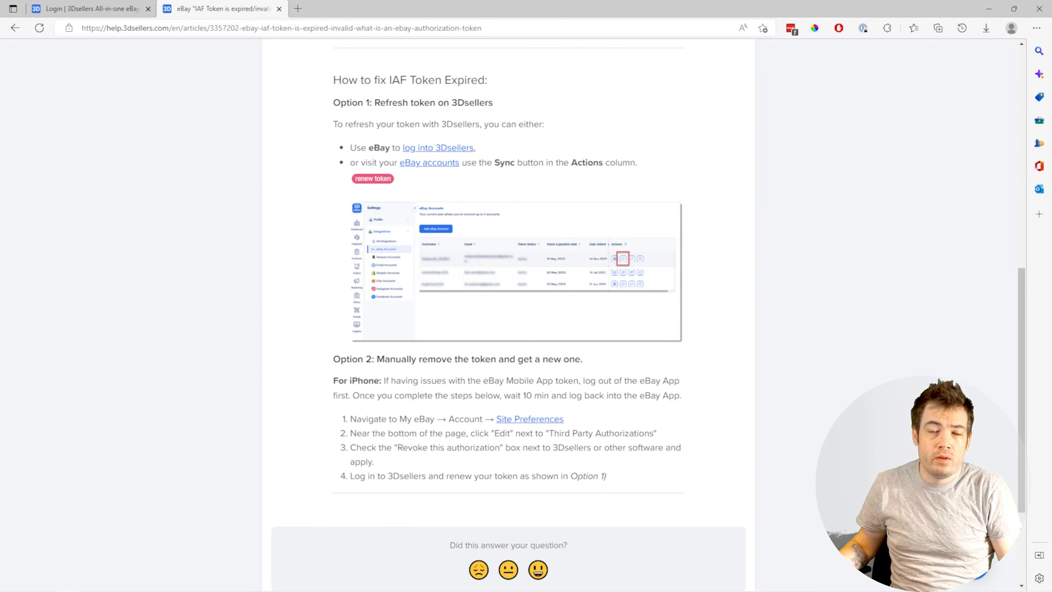